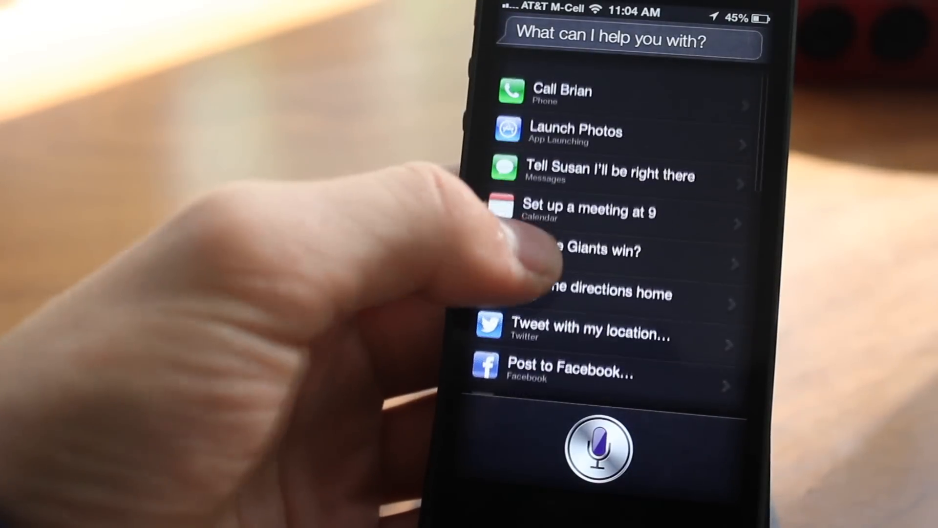
# Step: Switch the Camera to Panorama from the Options menu and start a sweep across the desk
pyautogui.scroll(-3)
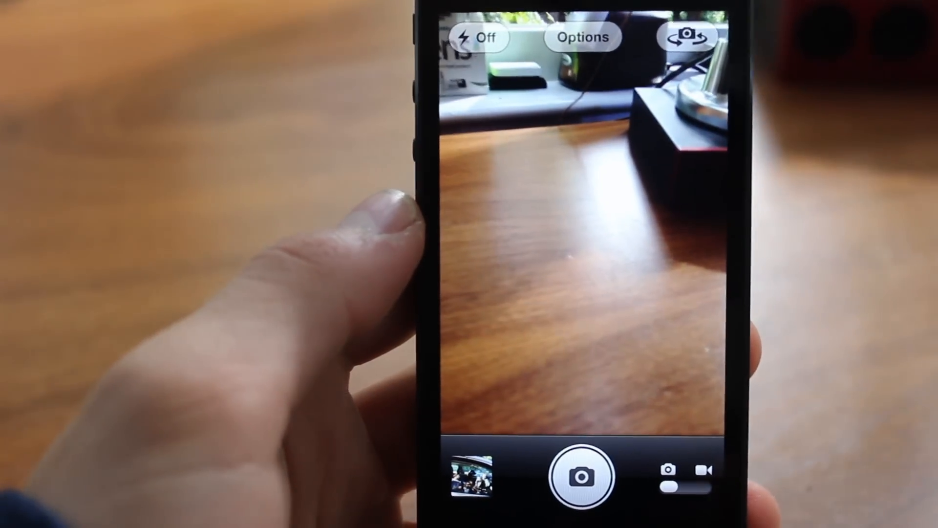
pyautogui.click(581, 37)
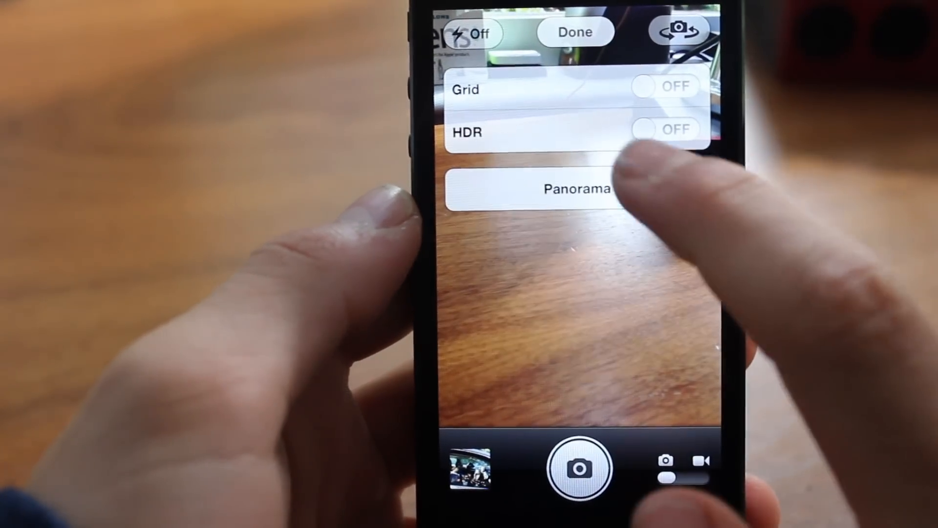
pyautogui.click(578, 189)
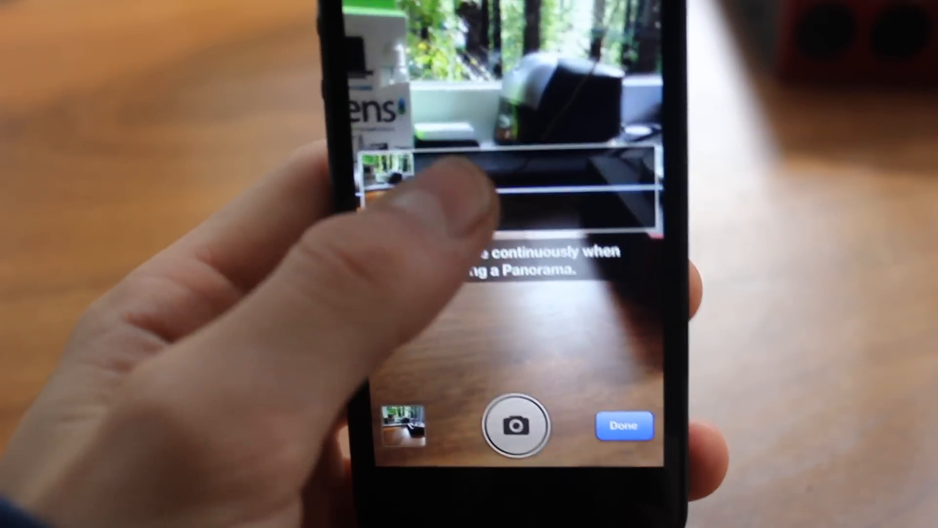
pyautogui.click(518, 425)
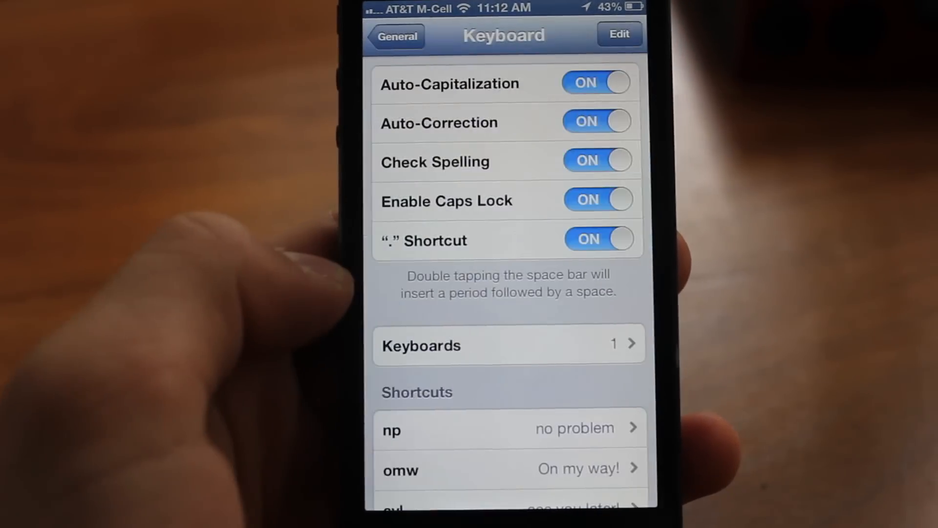
# Step: Add the Emoji keyboard under Keyboards, swipe through its smiley pages, and return home
pyautogui.click(508, 345)
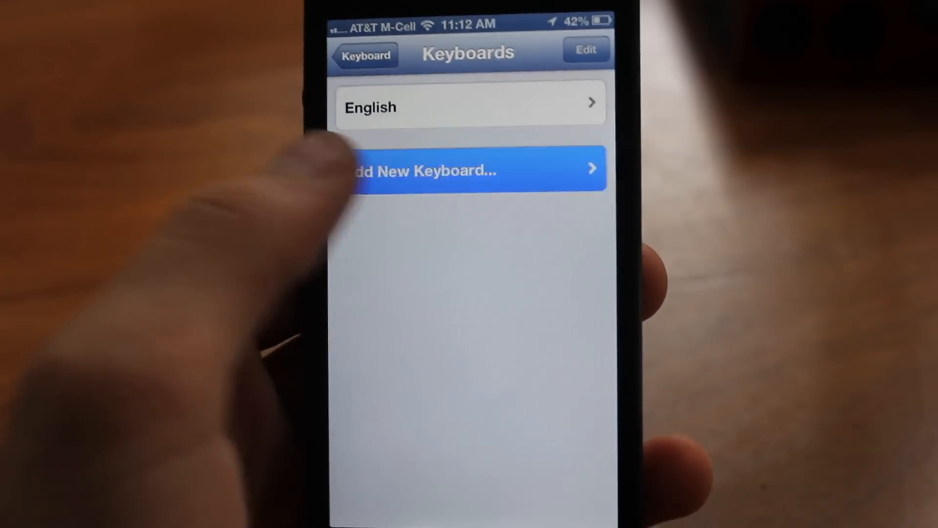
pyautogui.click(471, 169)
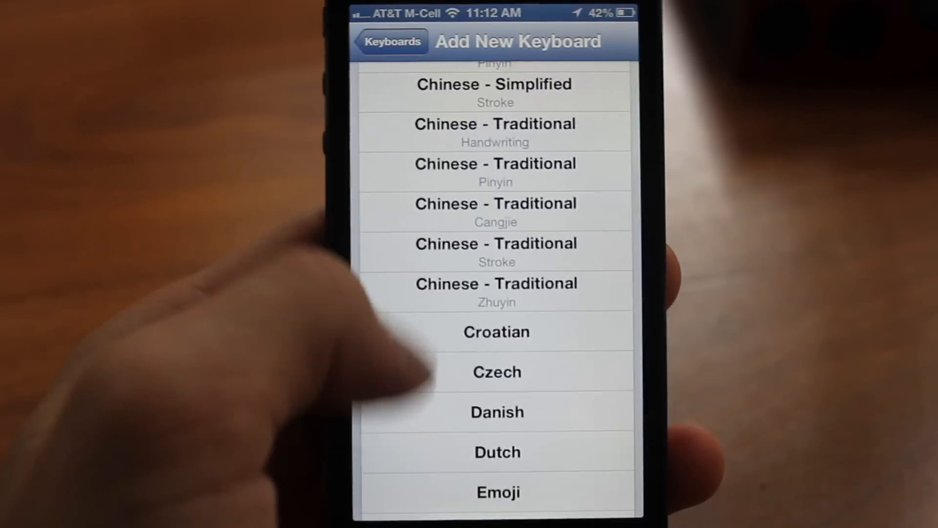
pyautogui.click(391, 41)
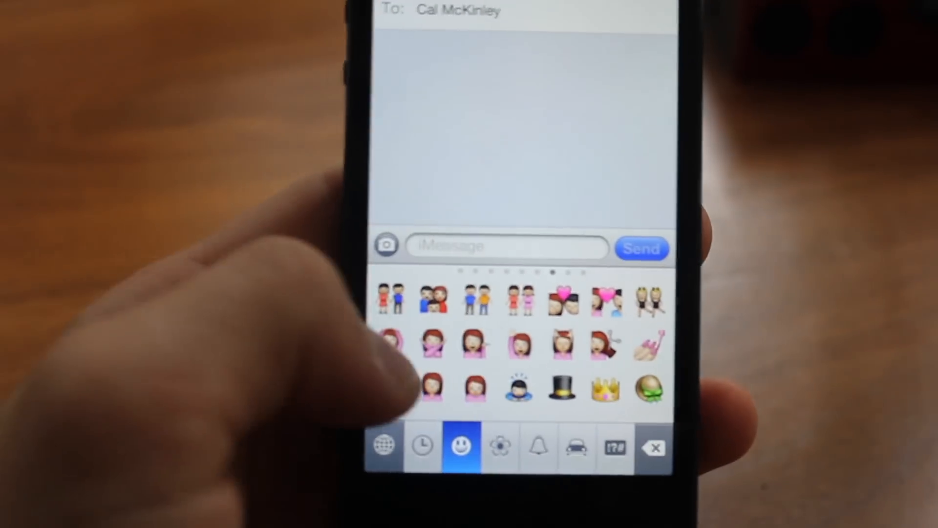
pyautogui.hscroll(-3)
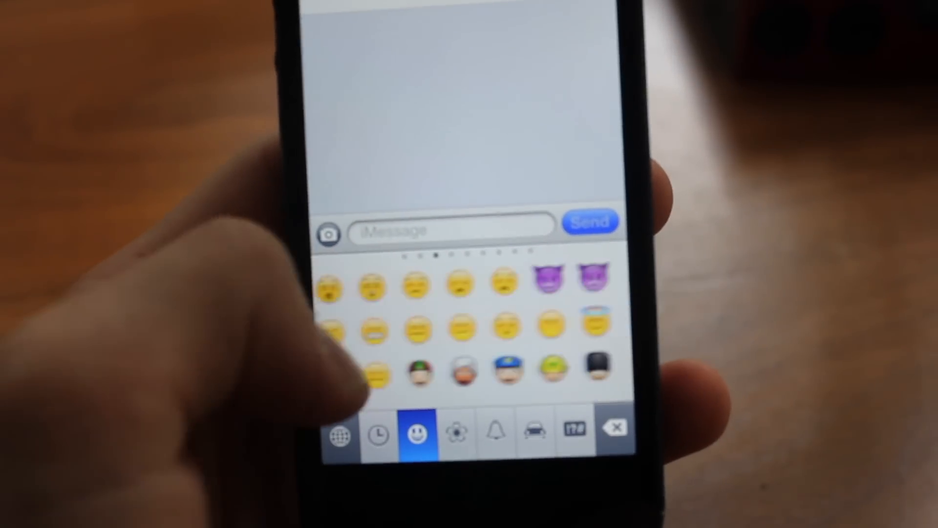
pyautogui.press('home')
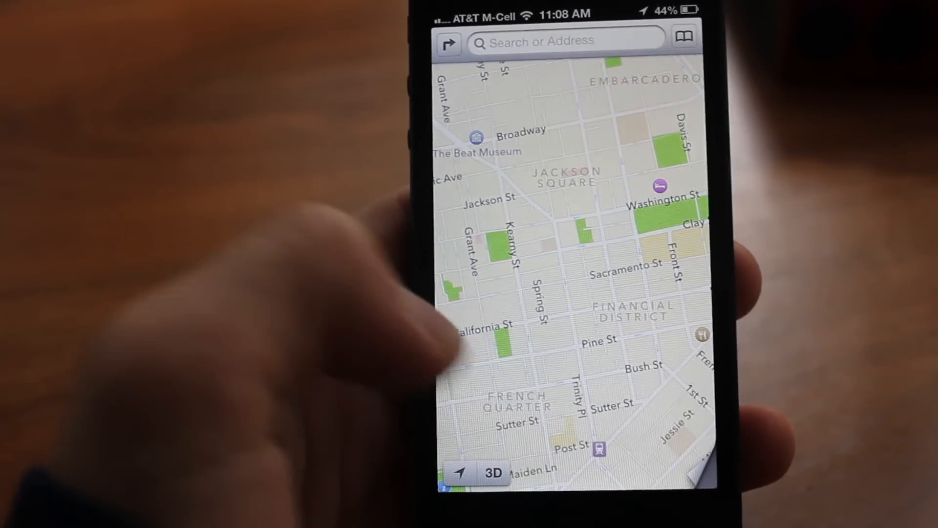
# Step: Show downtown San Francisco around Jackson Square in 3D view
pyautogui.click(694, 461)
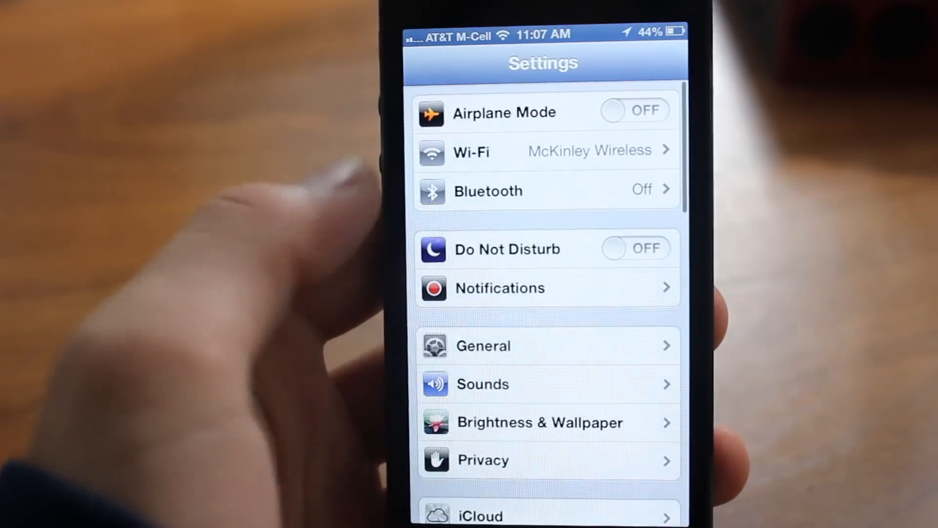
# Step: Toggle the Do Not Disturb switch at the top of Settings
pyautogui.click(634, 247)
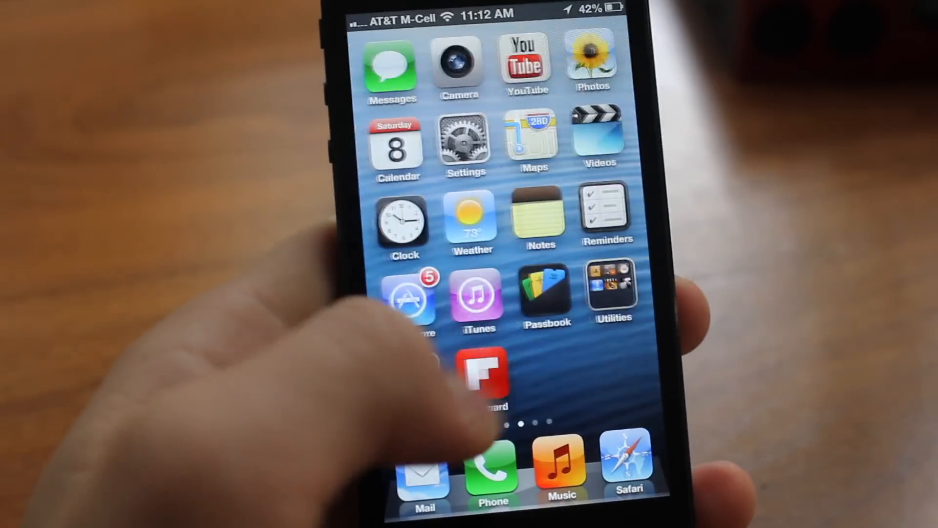
# Step: Swipe to the second home page holding the new Safari bookmark icon
pyautogui.hscroll(-3)
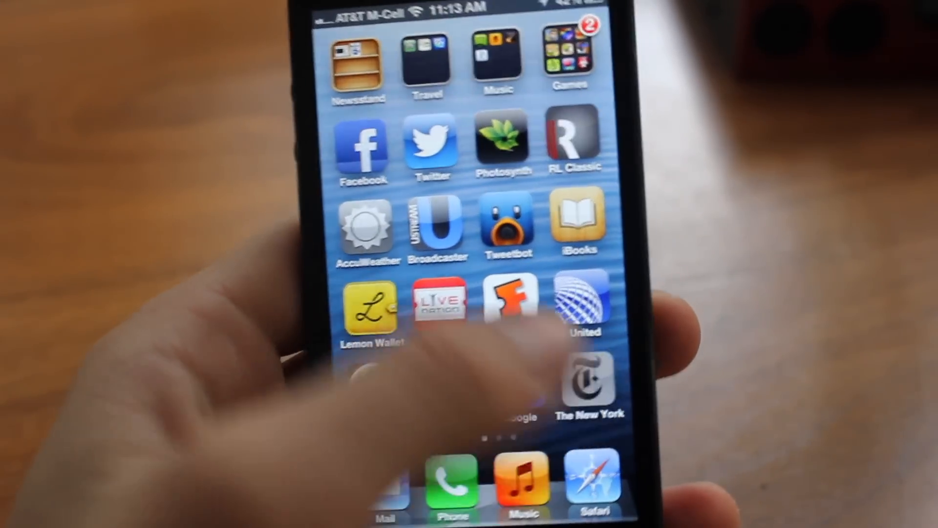